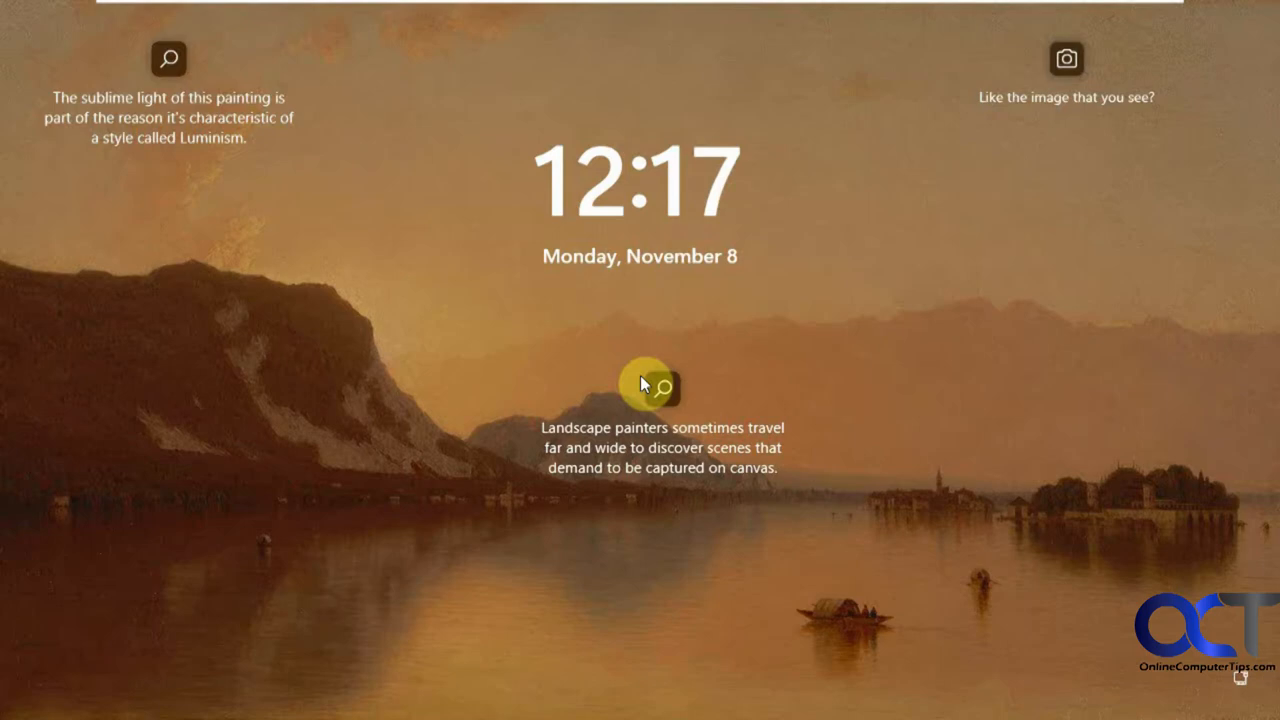
mouse_move(600, 384)
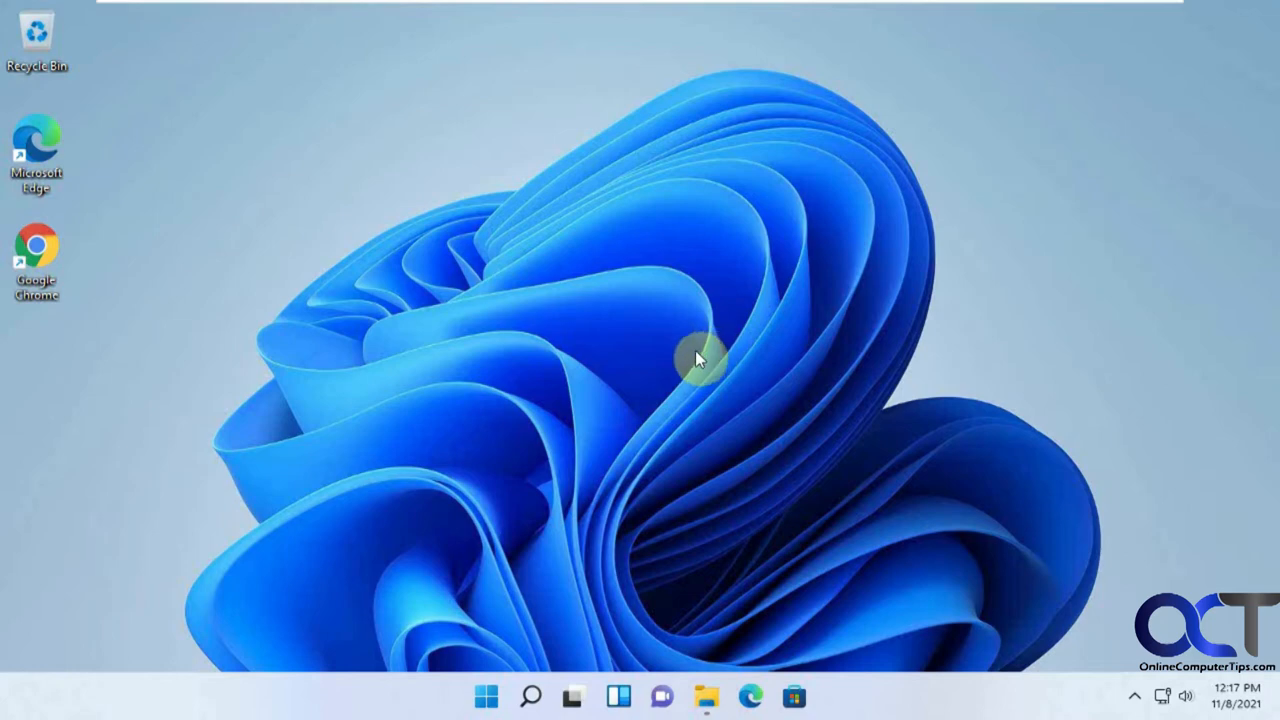
- Launch Settings from Start and go to the Personalization page
left_click(488, 696)
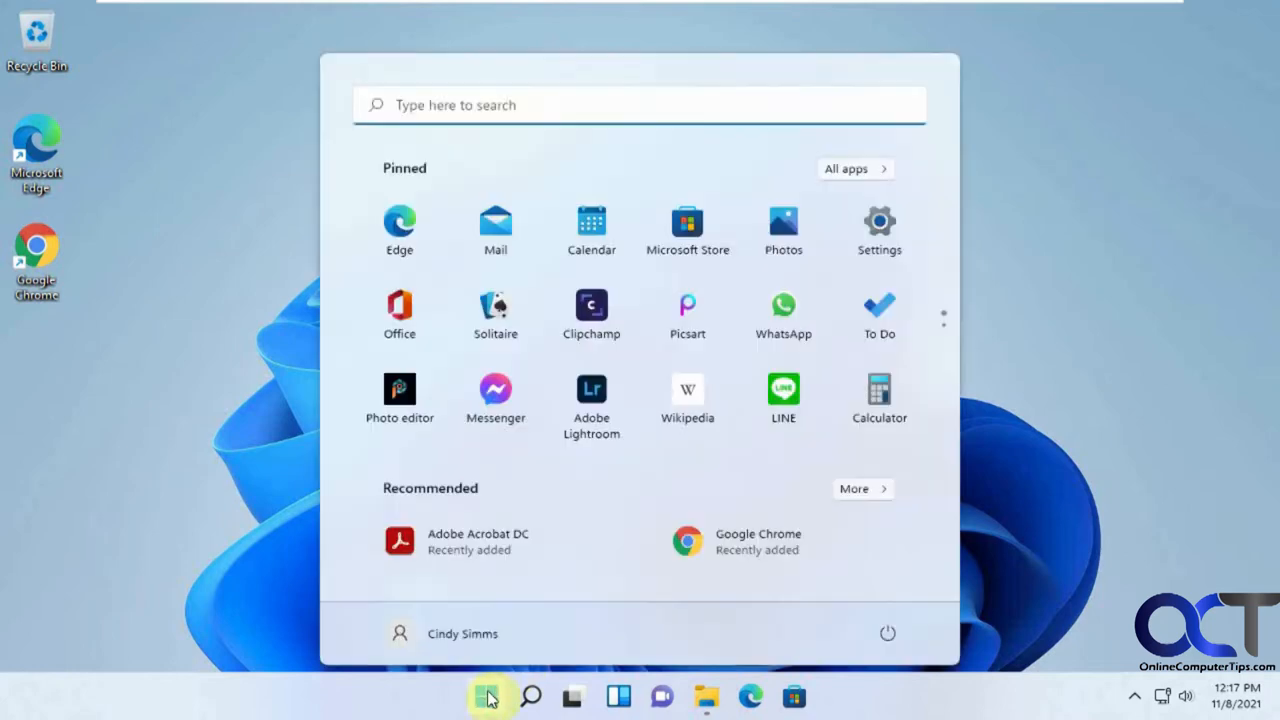
left_click(878, 222)
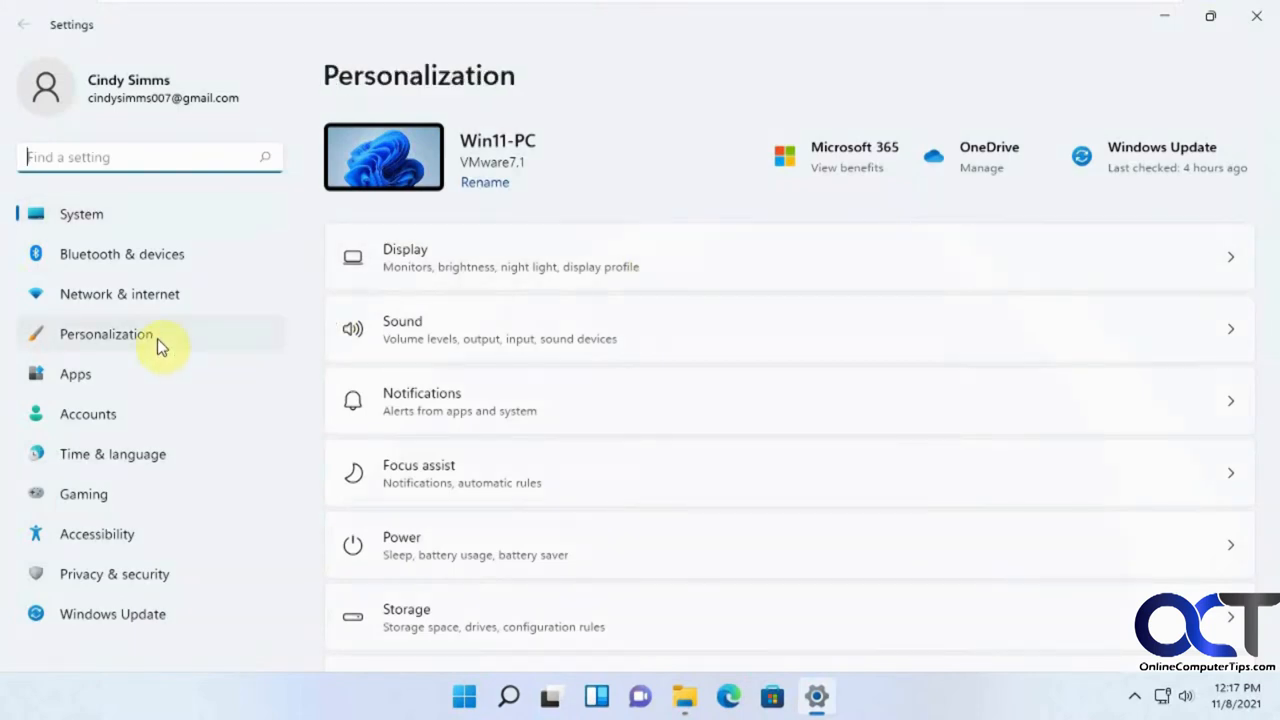
left_click(104, 334)
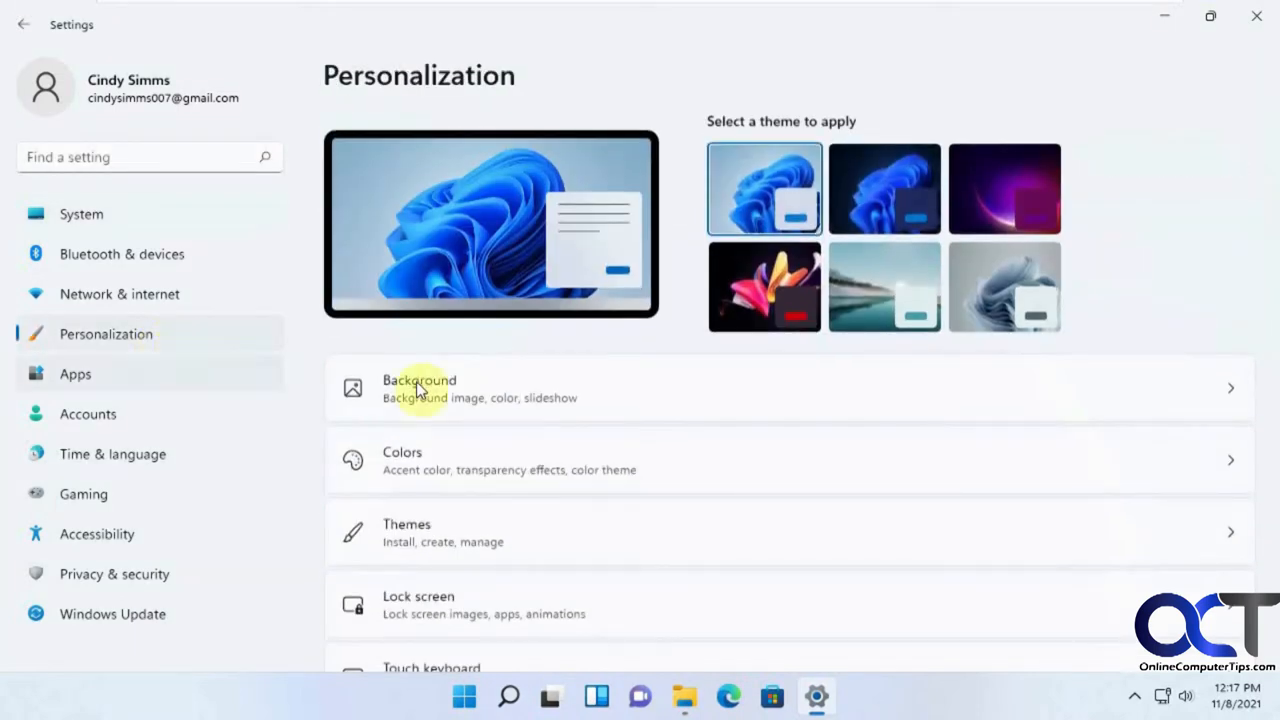
mouse_move(508, 402)
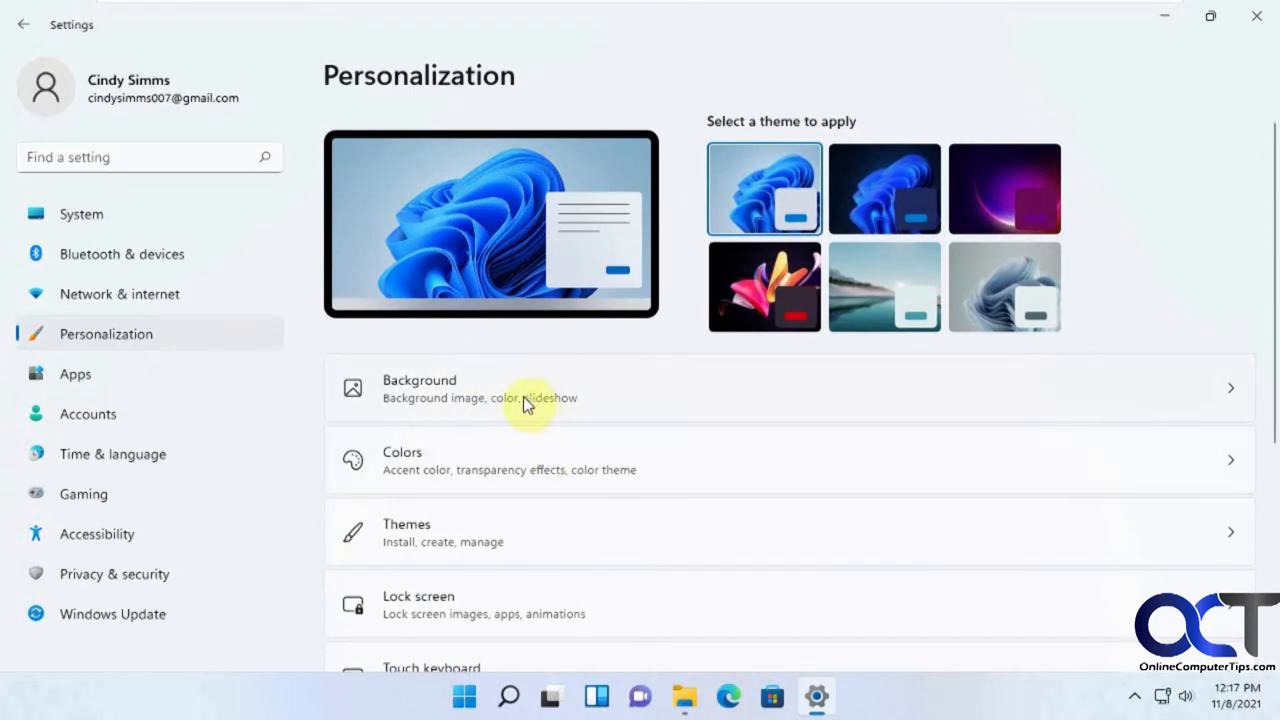
mouse_move(456, 604)
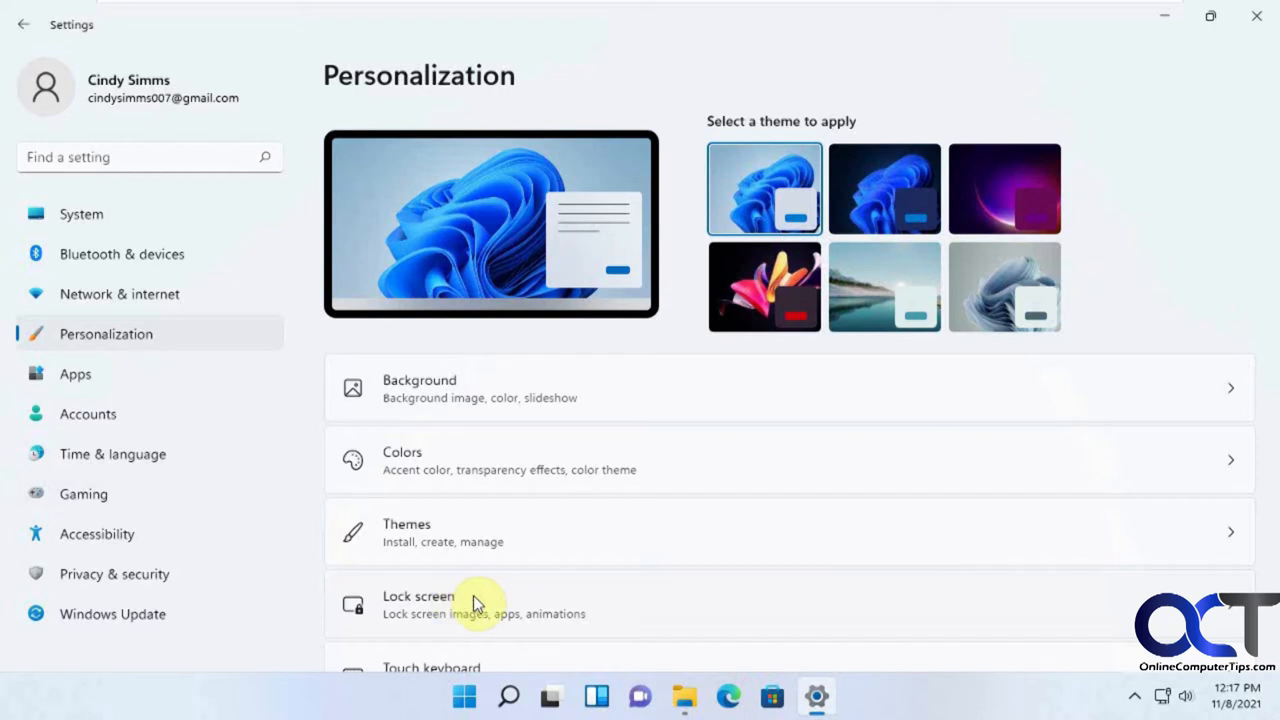
- Set the lock screen background to Slideshow
left_click(476, 604)
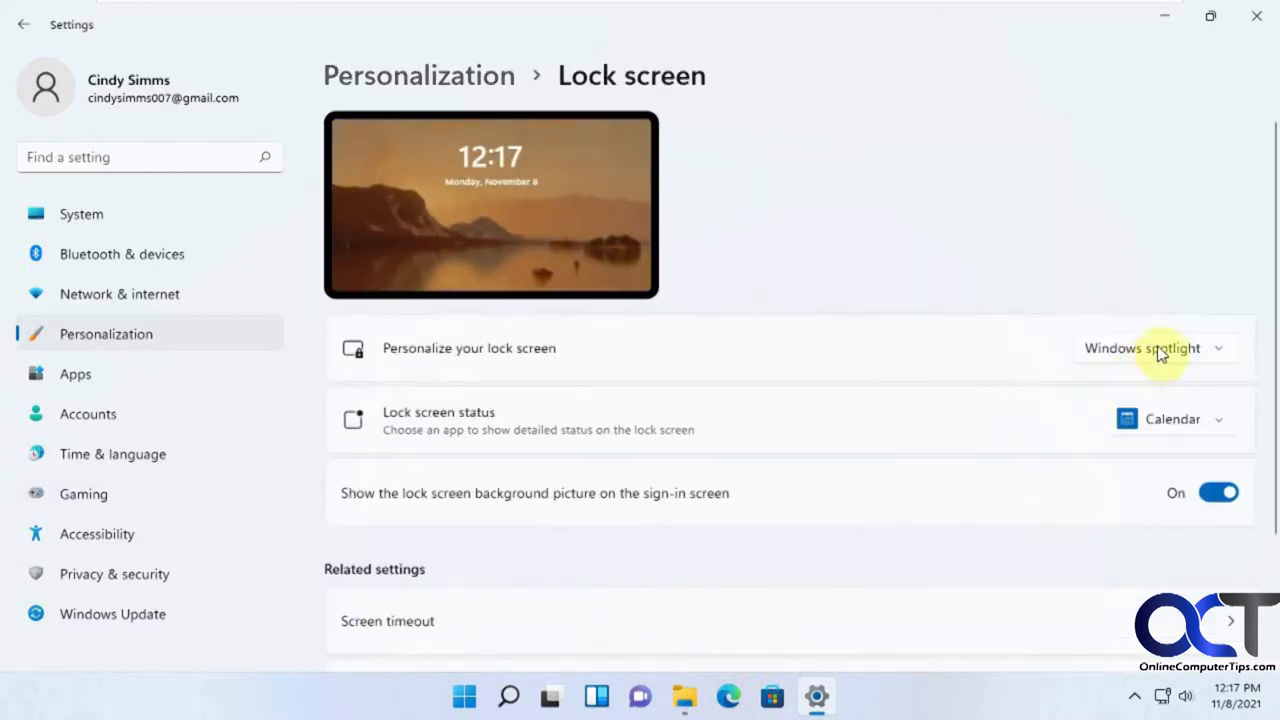
left_click(1150, 348)
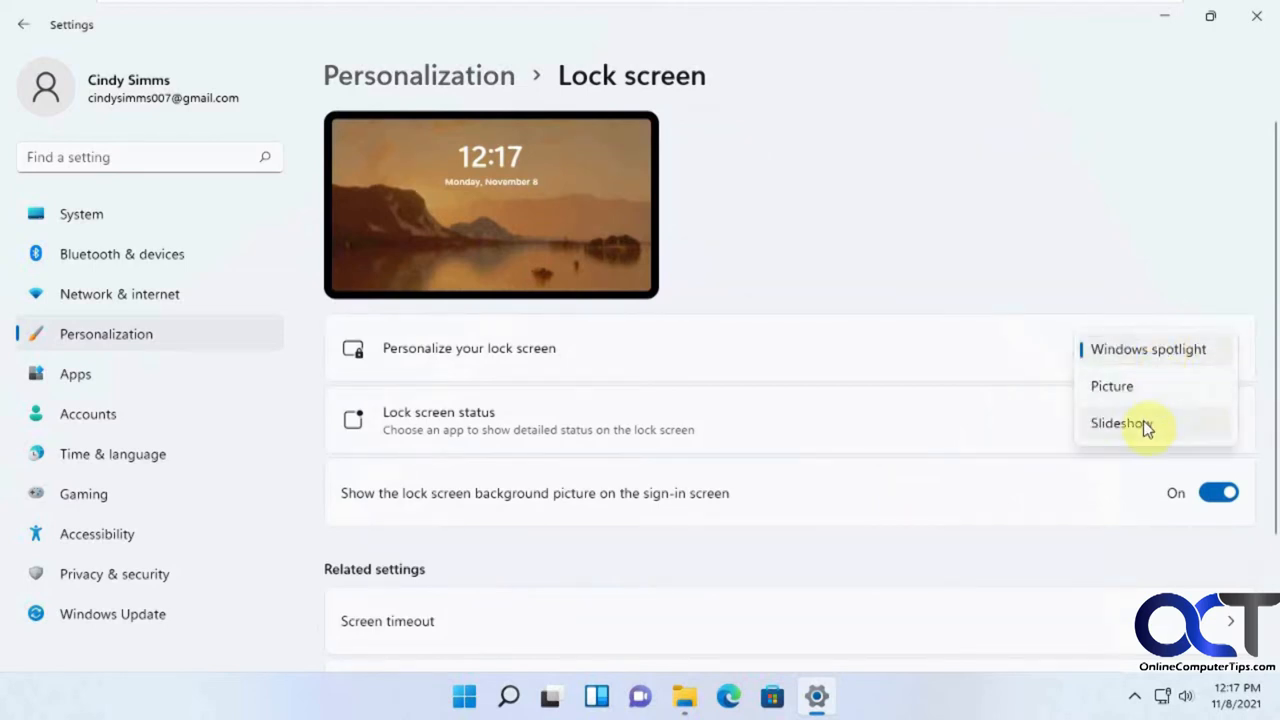
left_click(1120, 424)
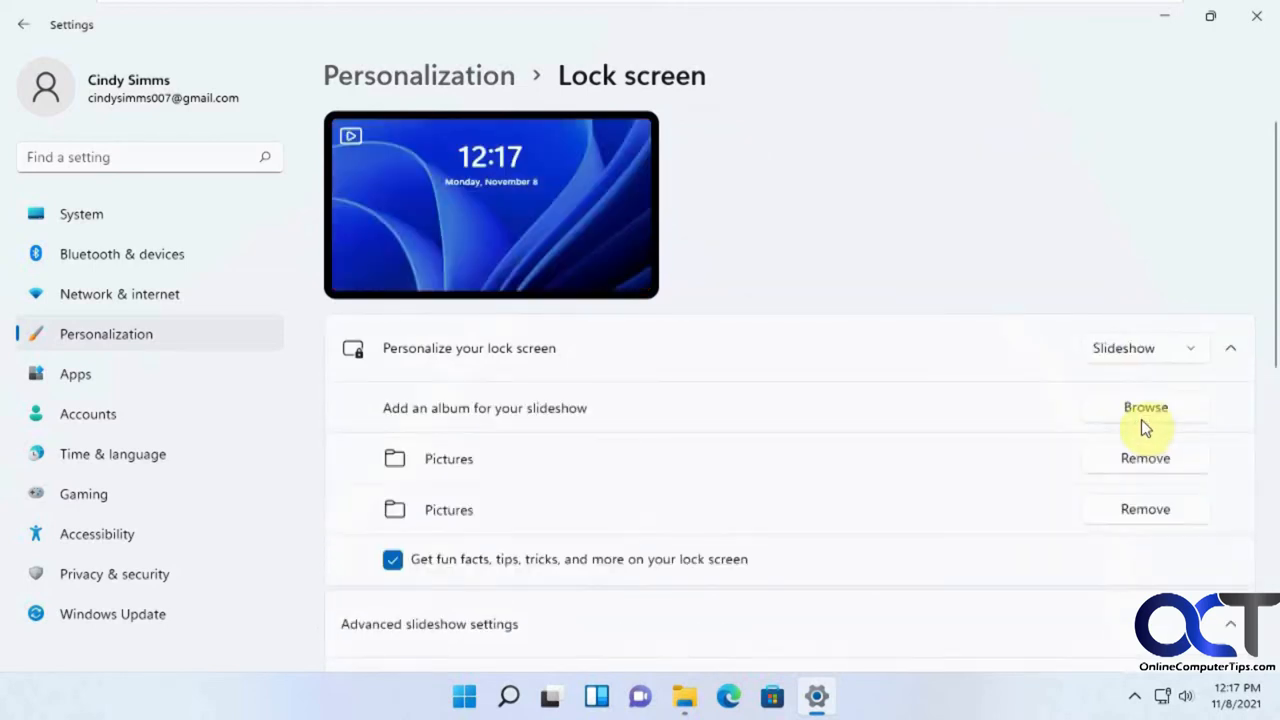
mouse_move(916, 484)
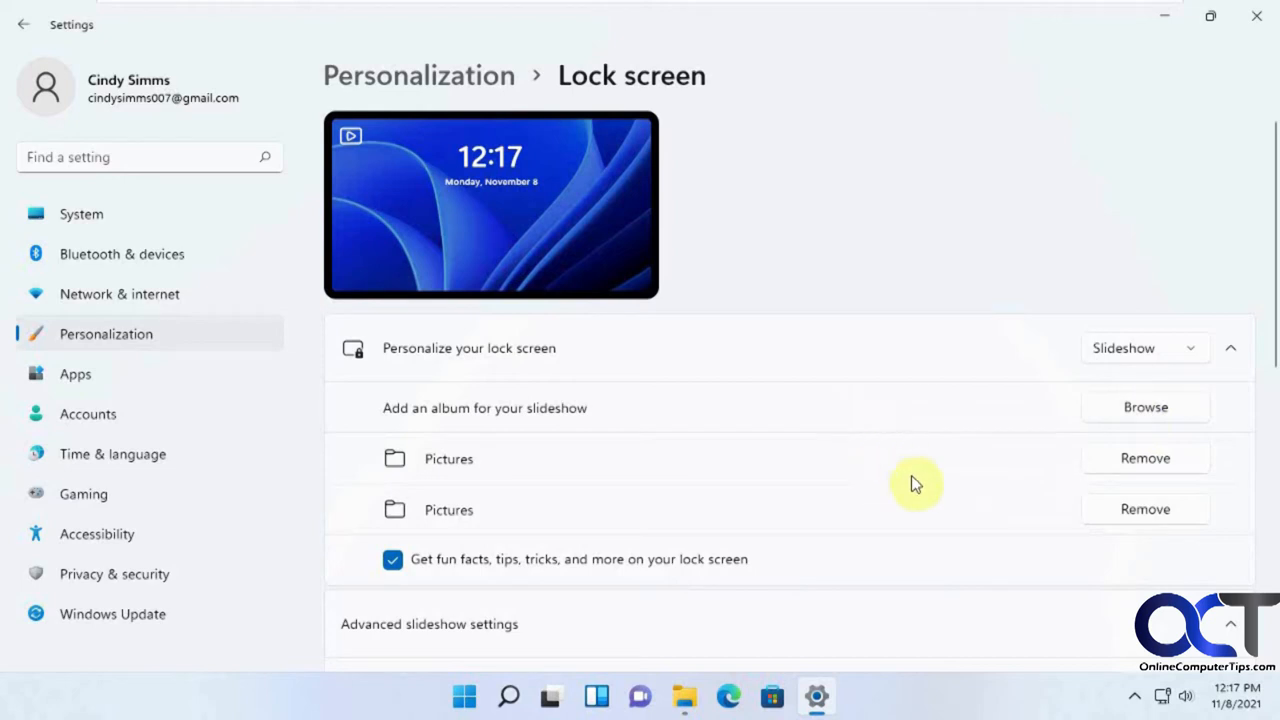
mouse_move(700, 476)
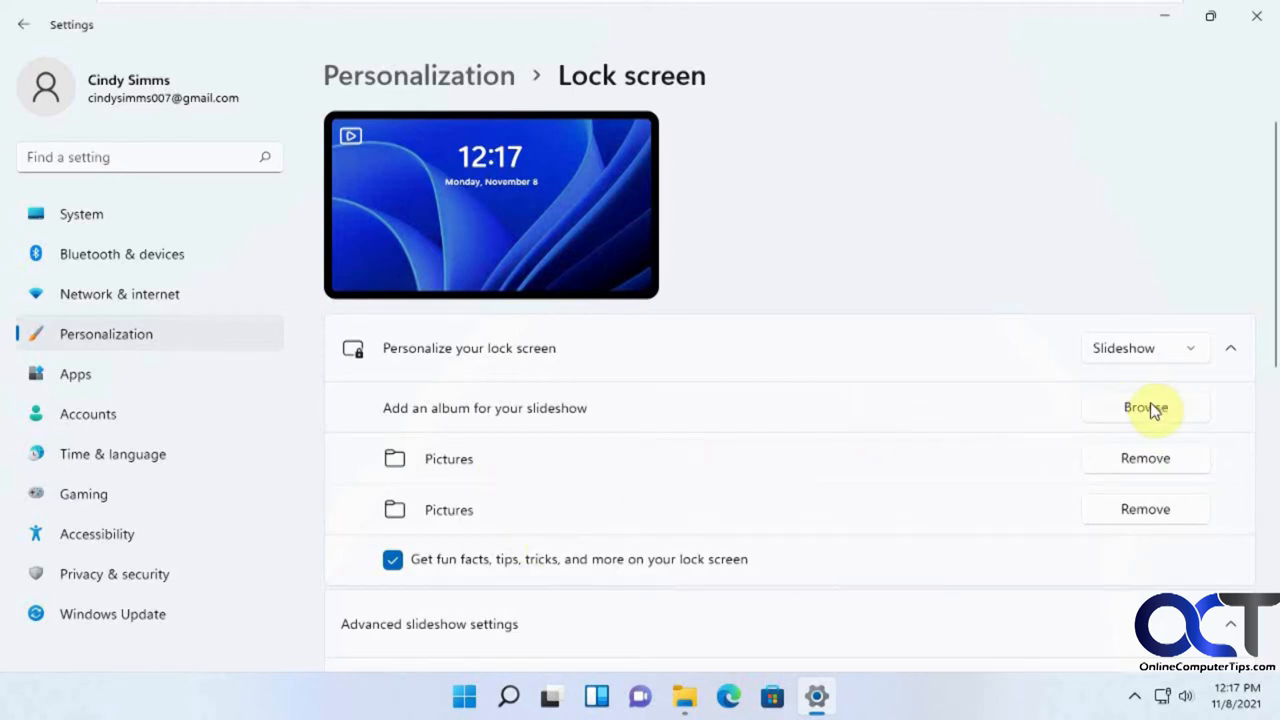
- Add the MTB folder as a slideshow album
left_click(1144, 408)
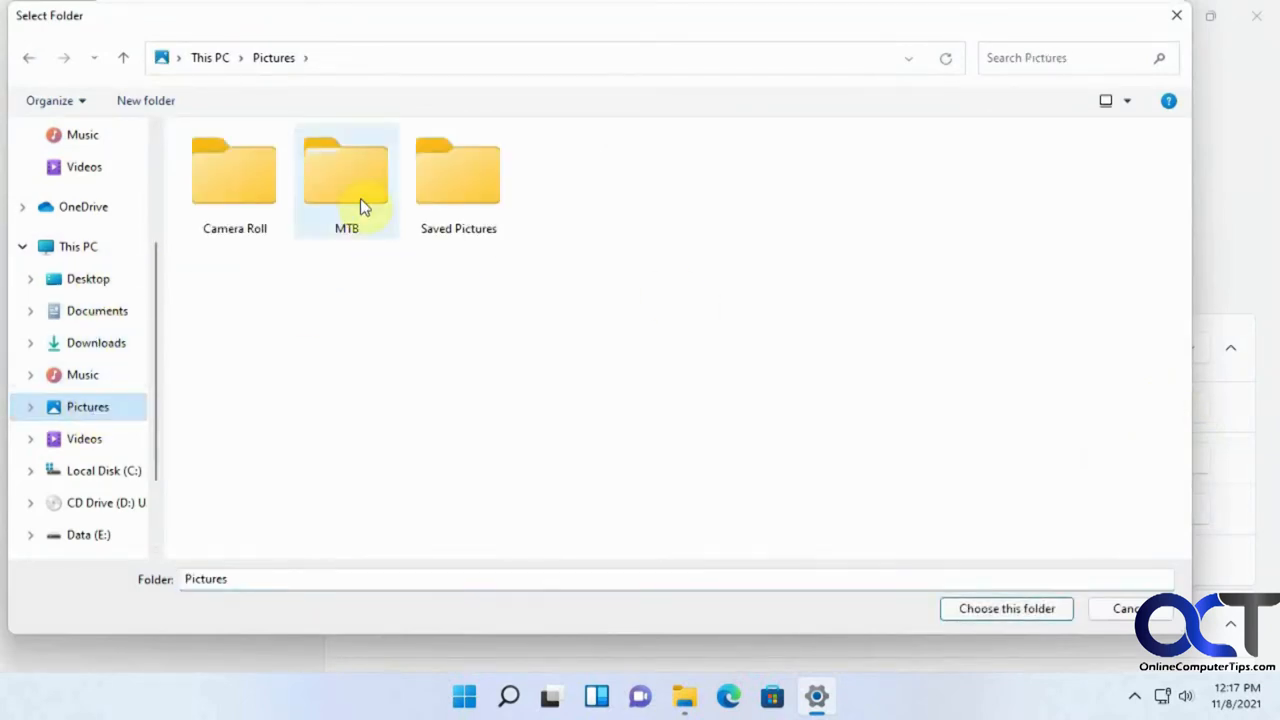
double_click(346, 170)
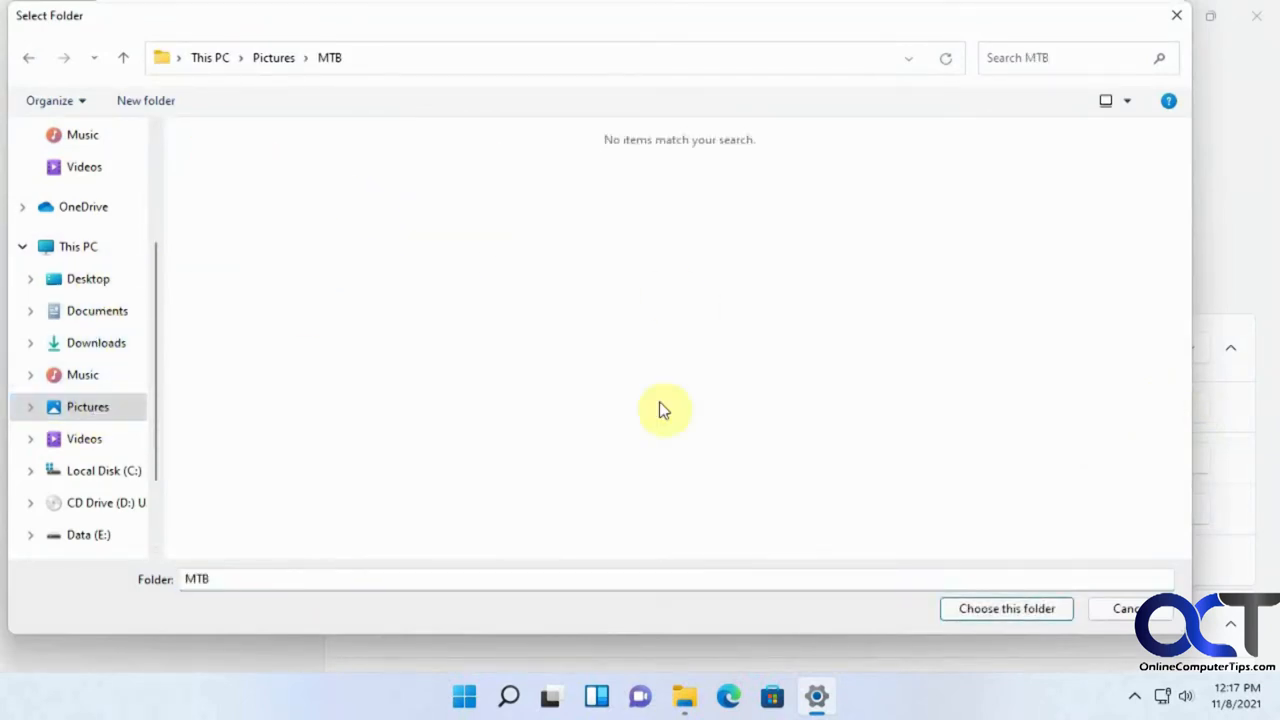
left_click(1006, 608)
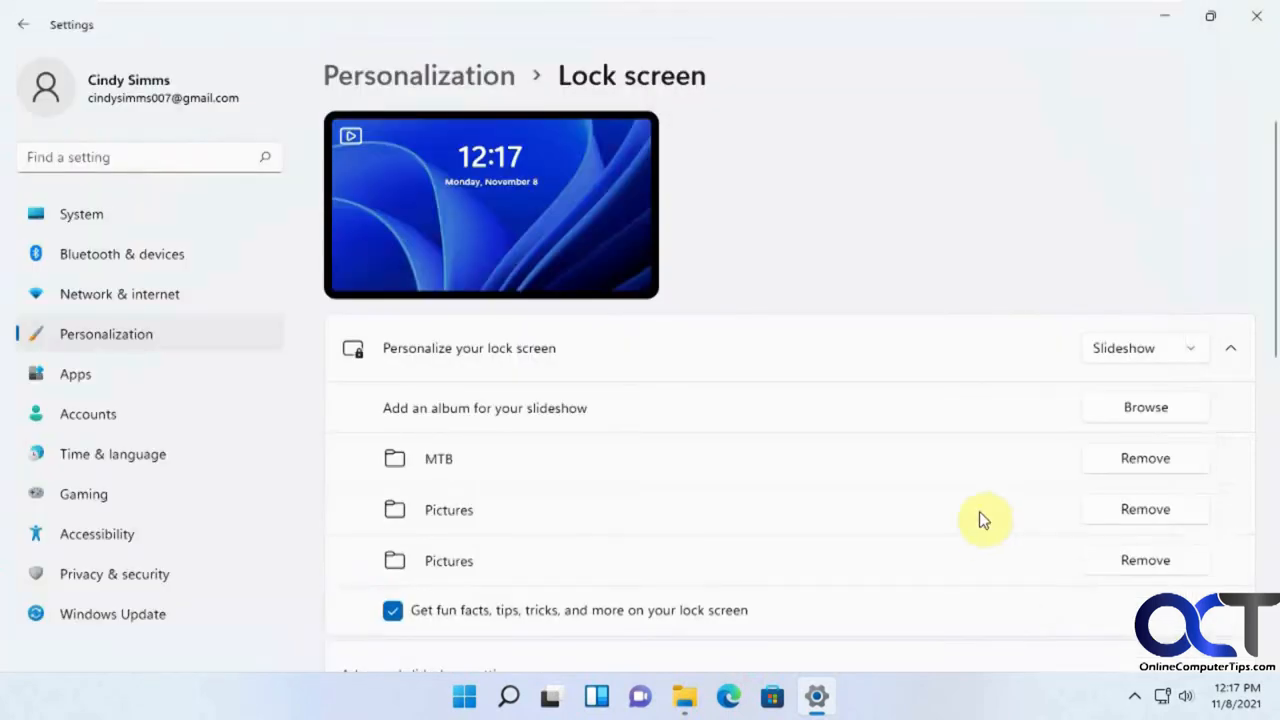
mouse_move(884, 464)
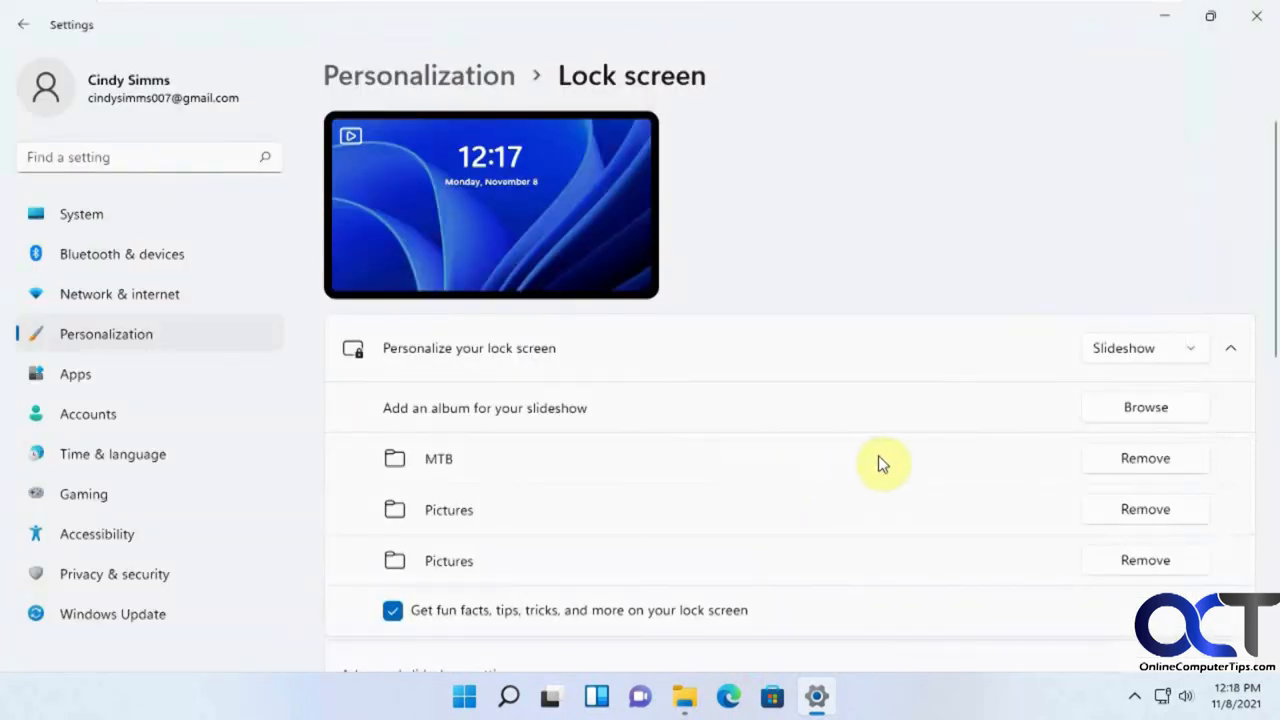
mouse_move(744, 458)
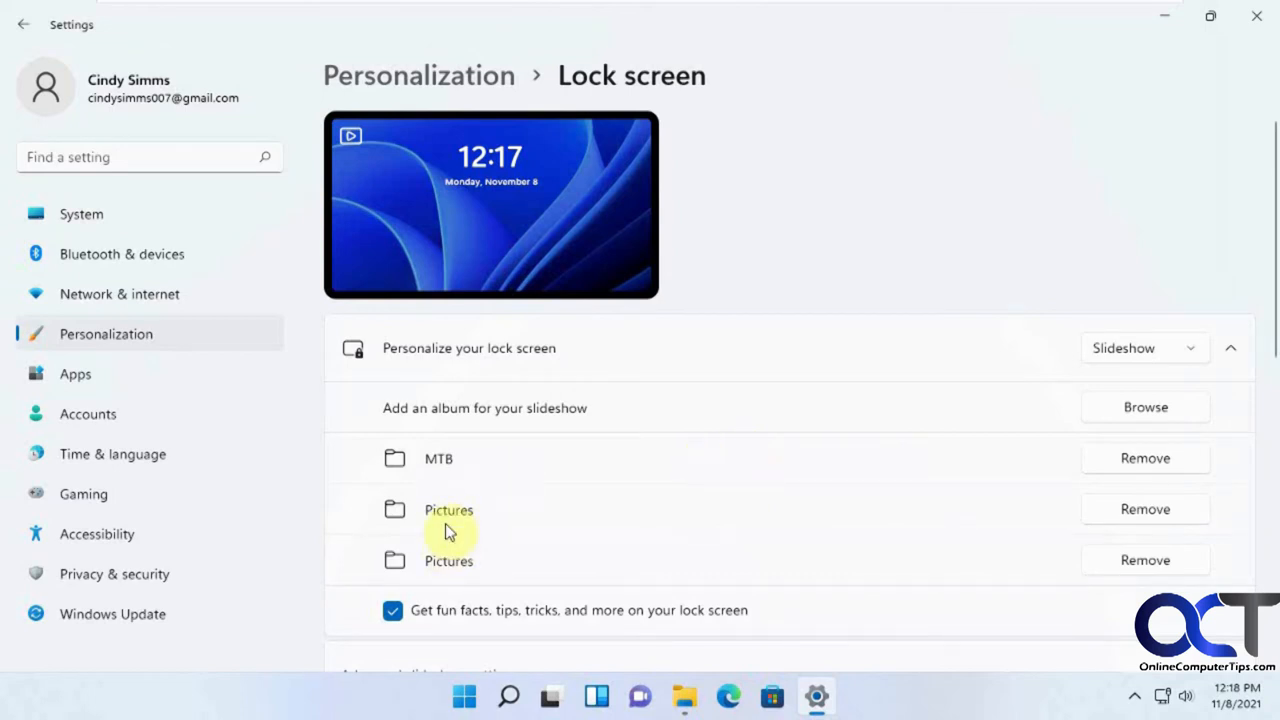
mouse_move(1116, 512)
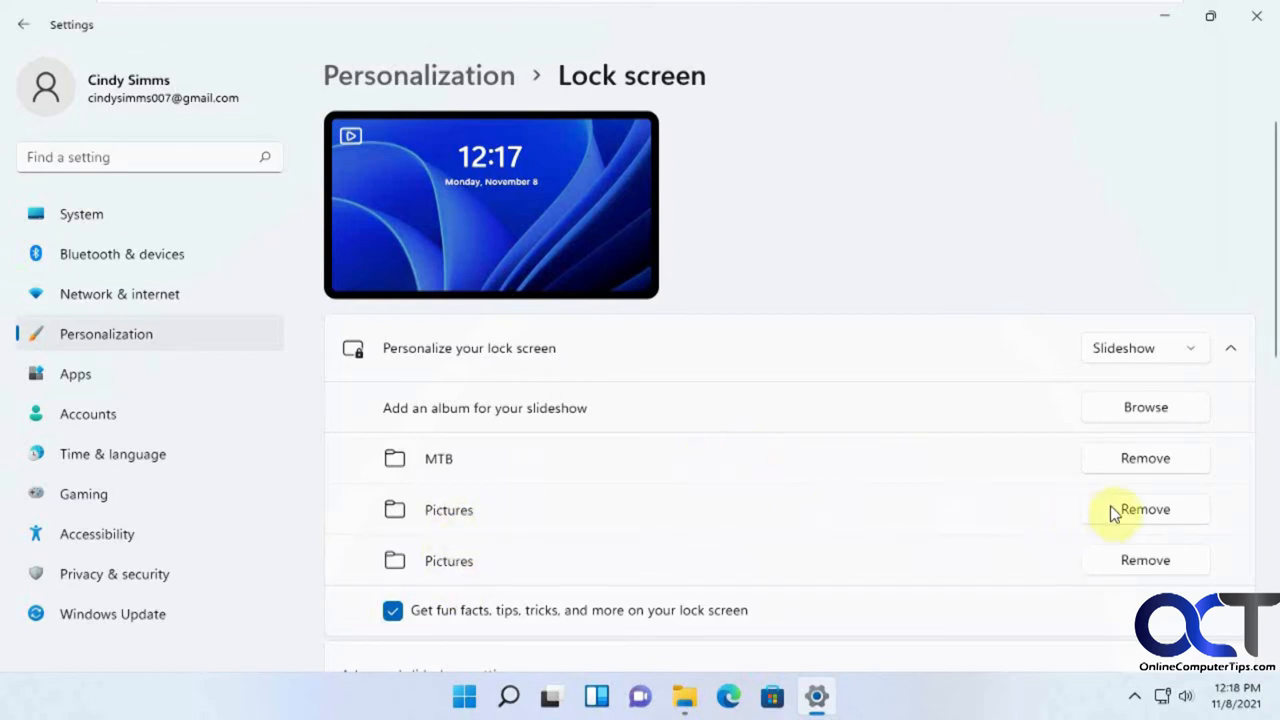
- Remove the duplicate Pictures albums, leaving MTB as the only slideshow album
left_click(1144, 510)
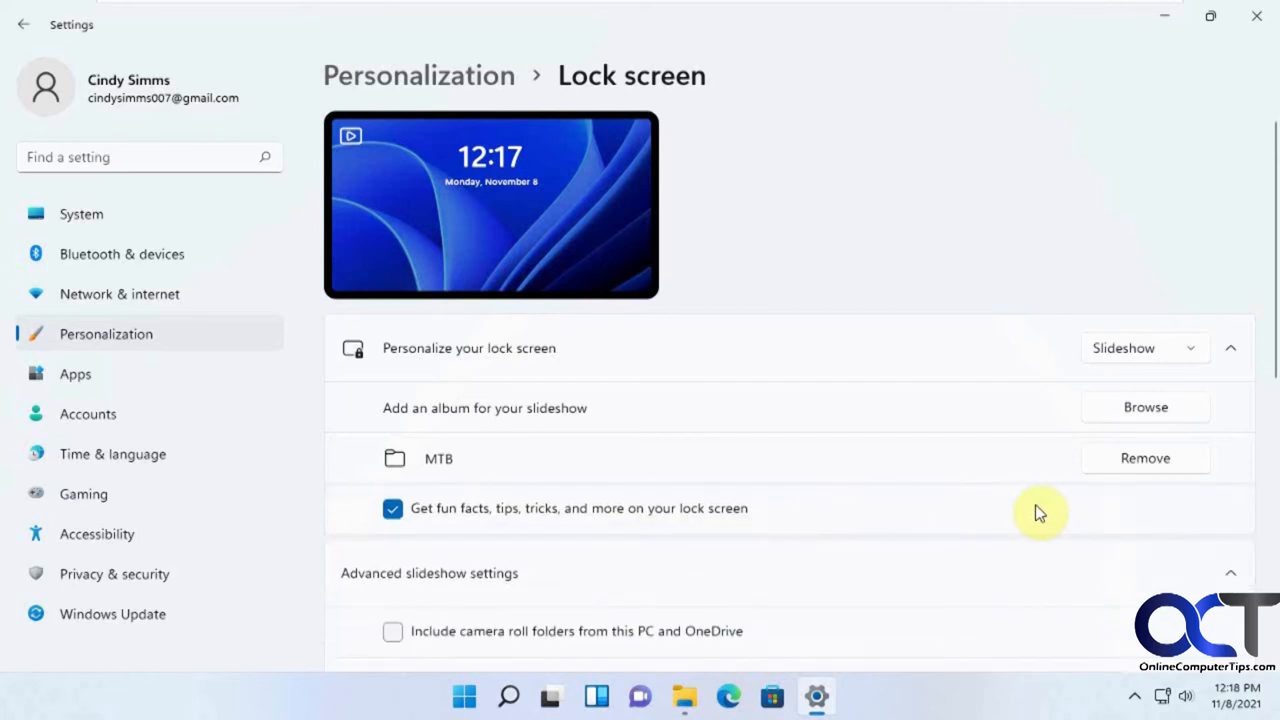
mouse_move(1258, 68)
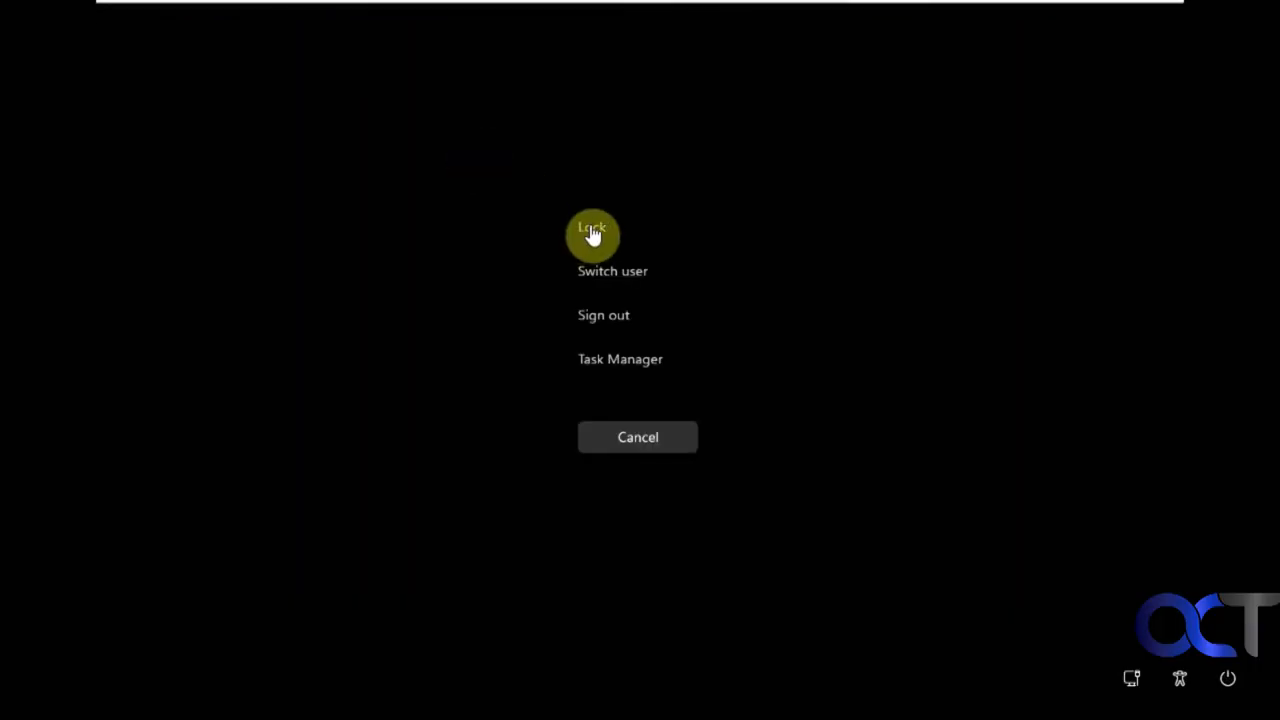
- Lock the computer to preview the MTB slideshow on the lock screen
left_click(592, 232)
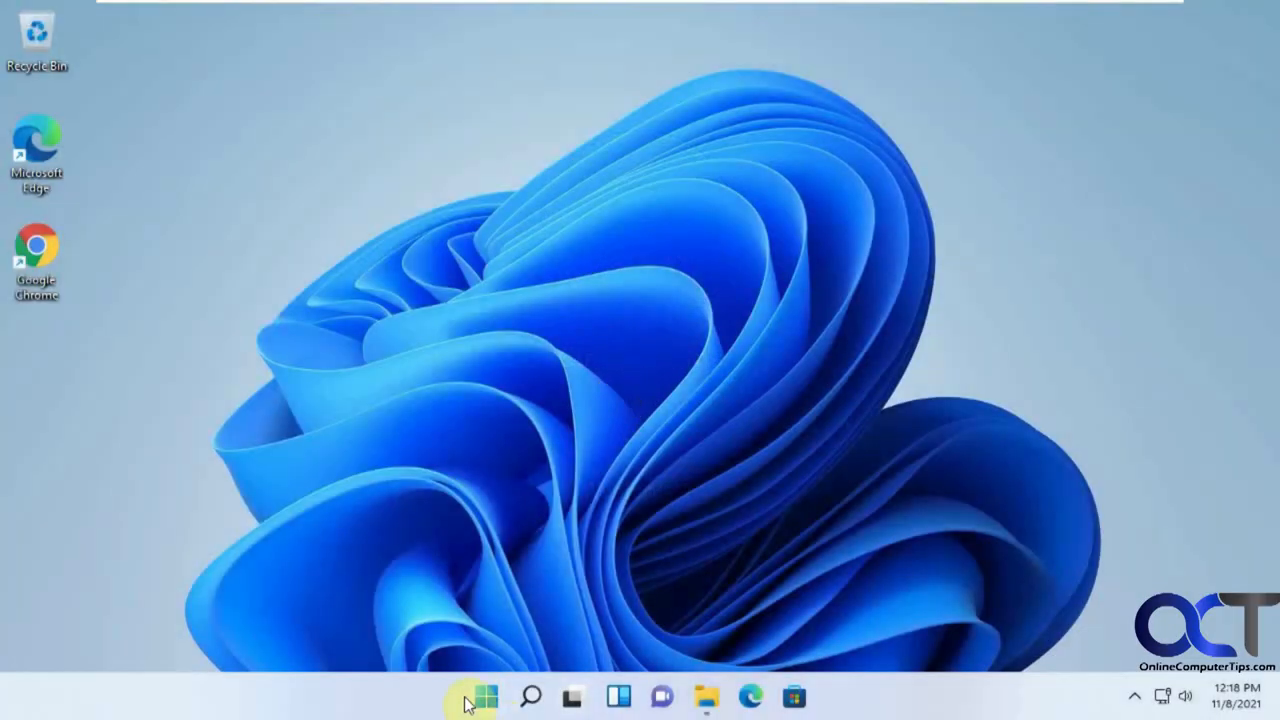
- Return to the Lock screen settings and keep Slideshow selected with MTB as the album
left_click(472, 696)
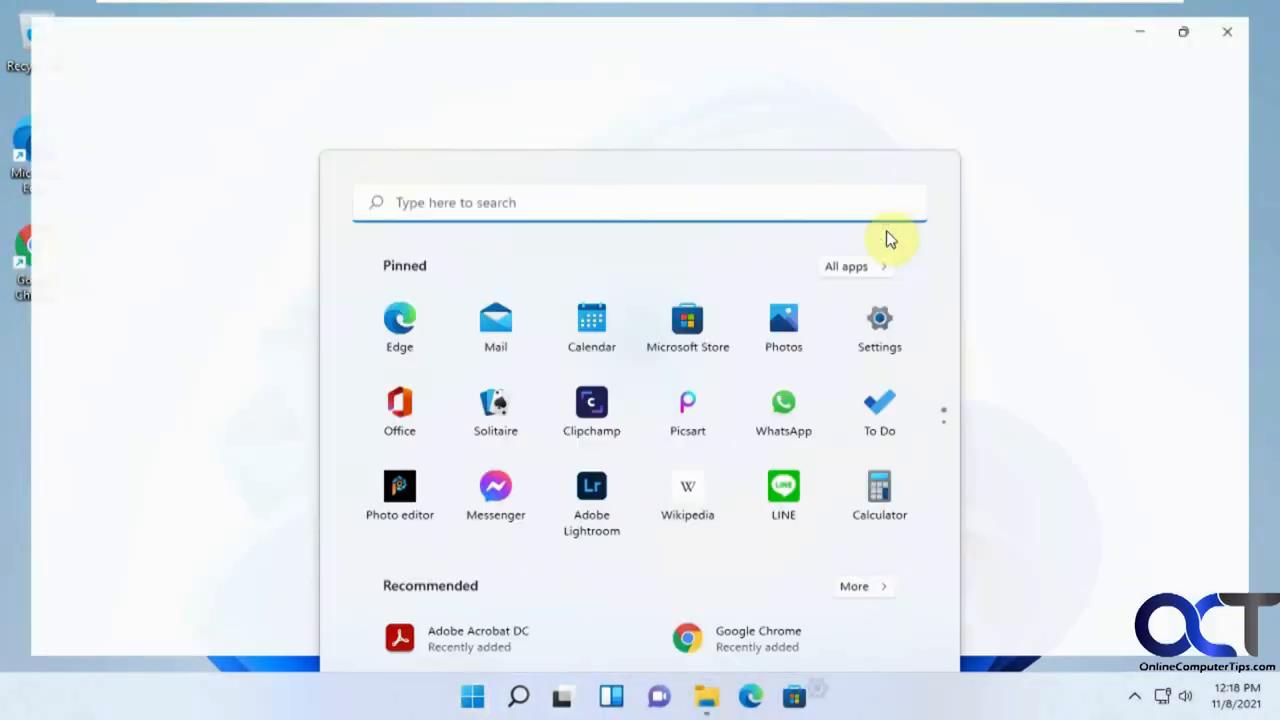
left_click(880, 320)
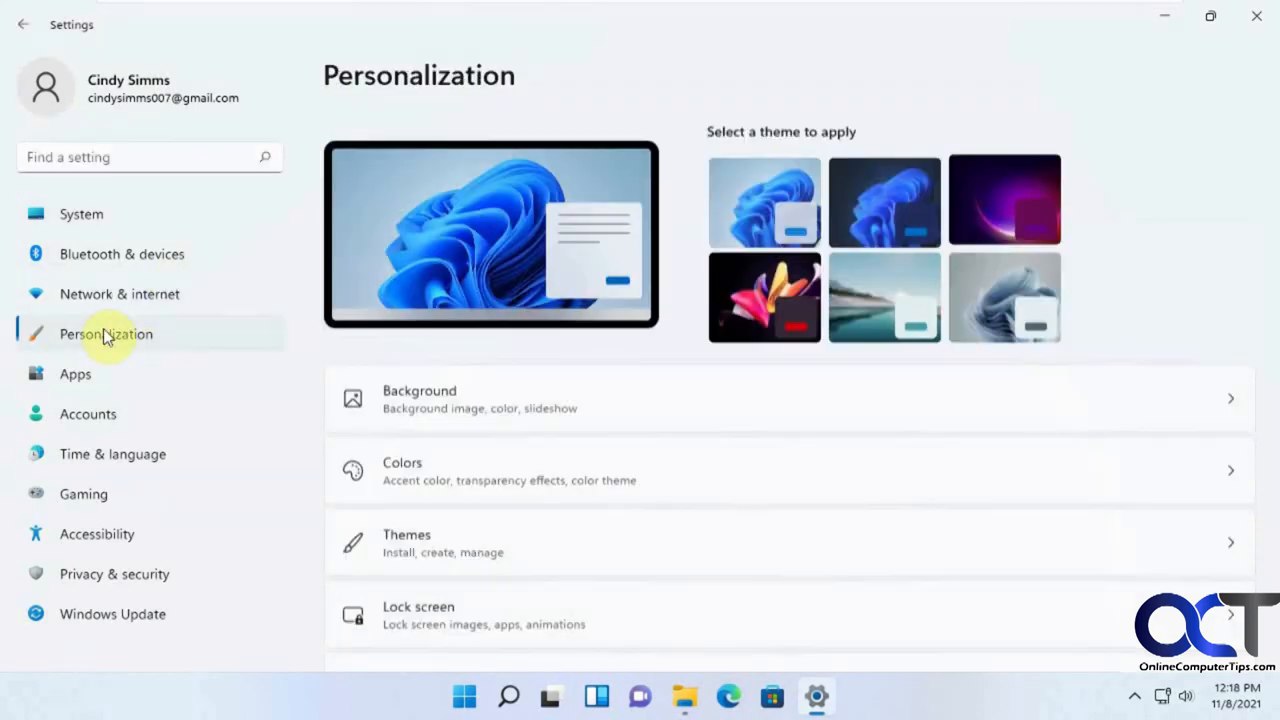
left_click(418, 606)
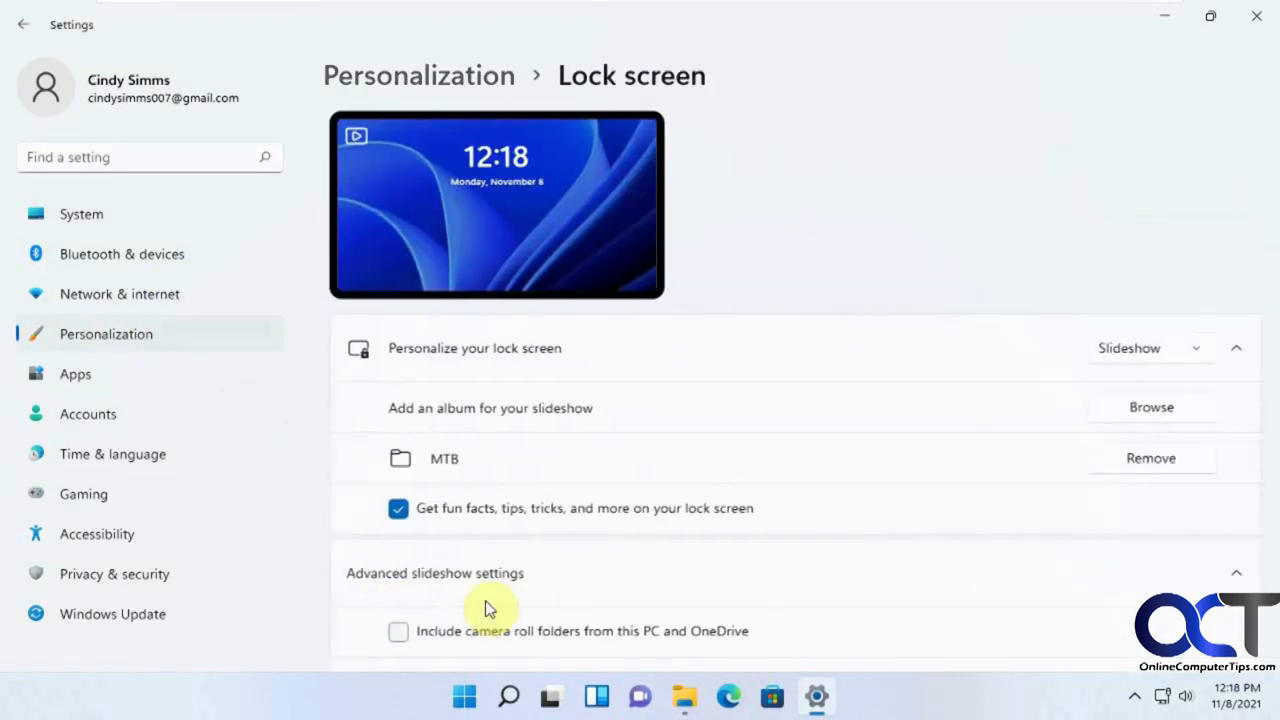
left_click(1150, 348)
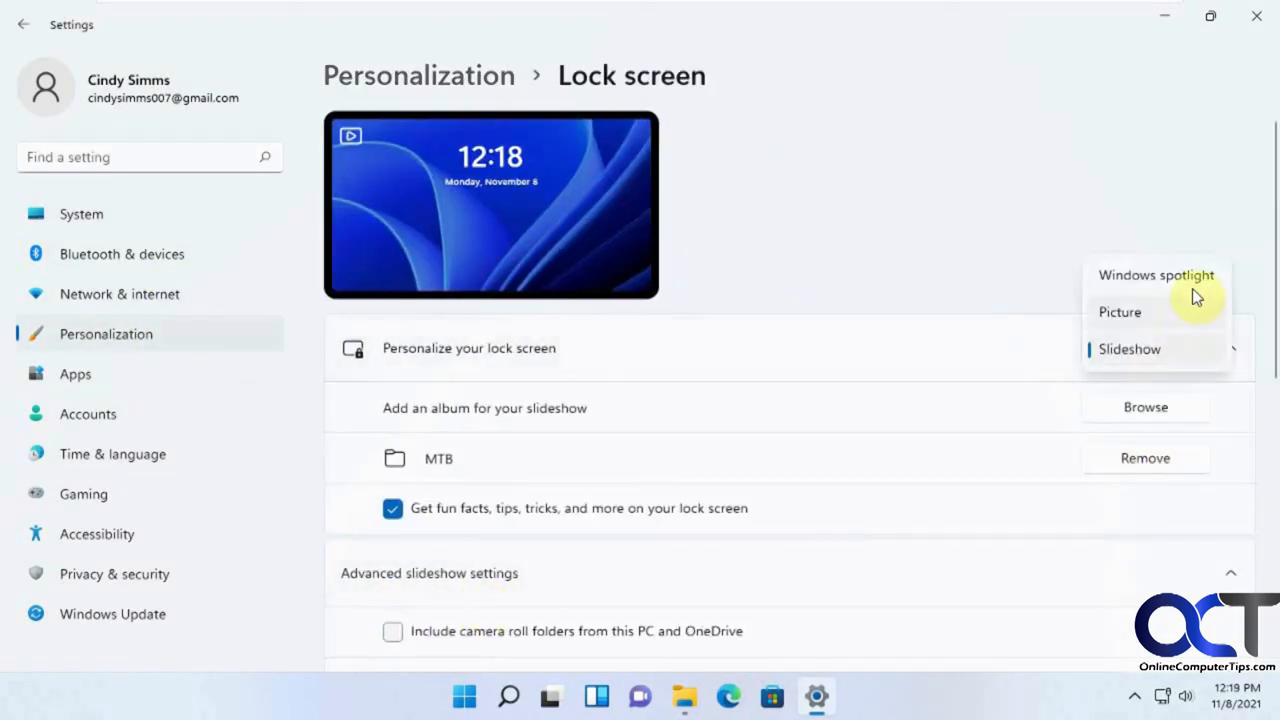
left_click(1130, 348)
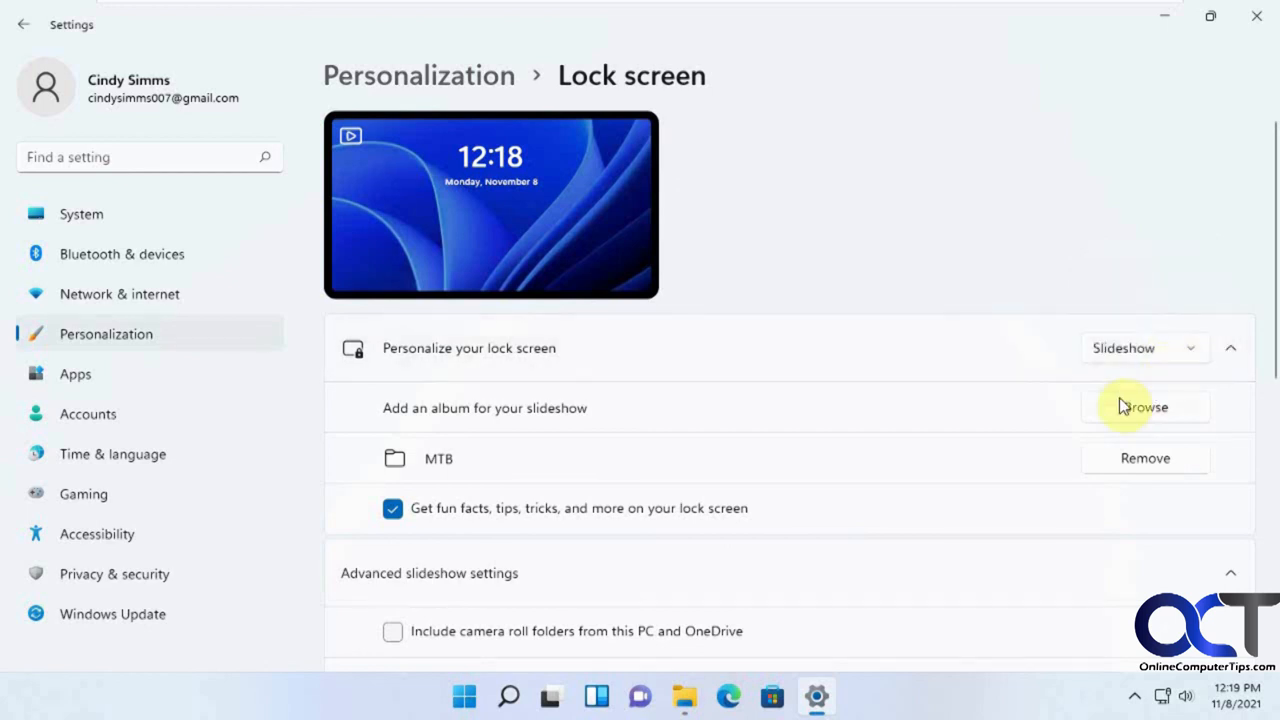
mouse_move(1144, 408)
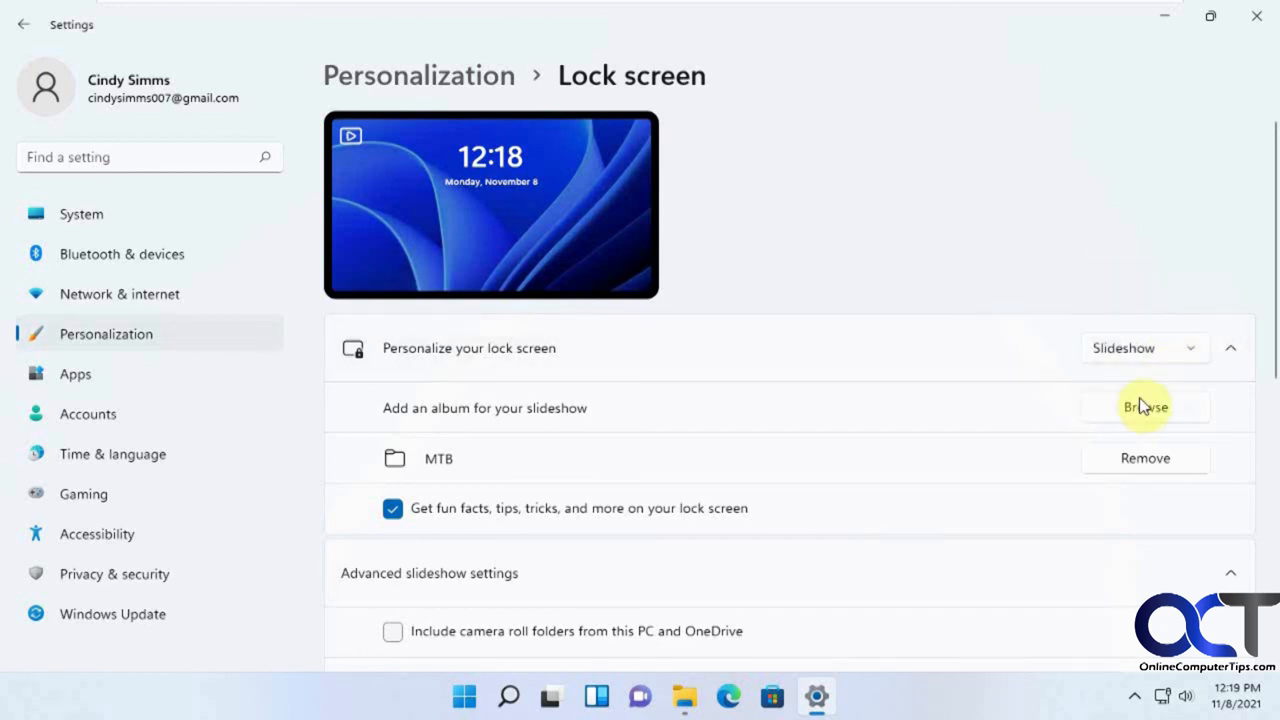